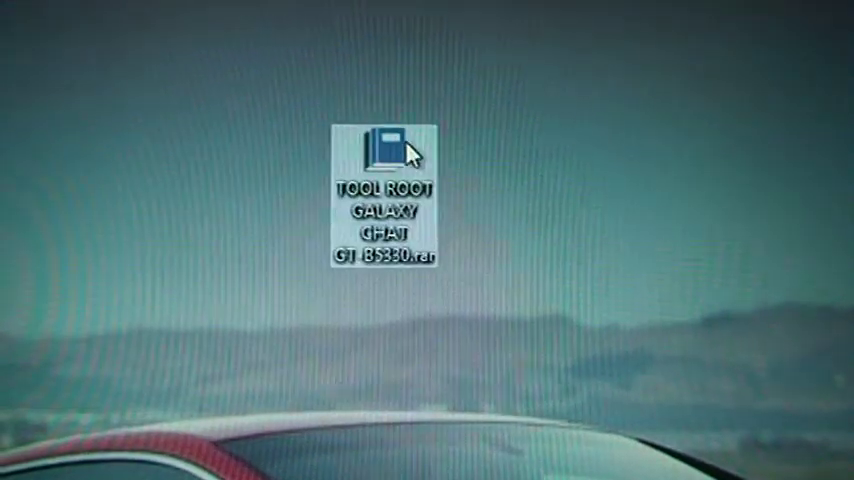
Extract TOOL ROOT GALAXY CHAT GT-B5330.rar from the desktop via its context menu
{"action": "right_click", "coordinate": [404, 148]}
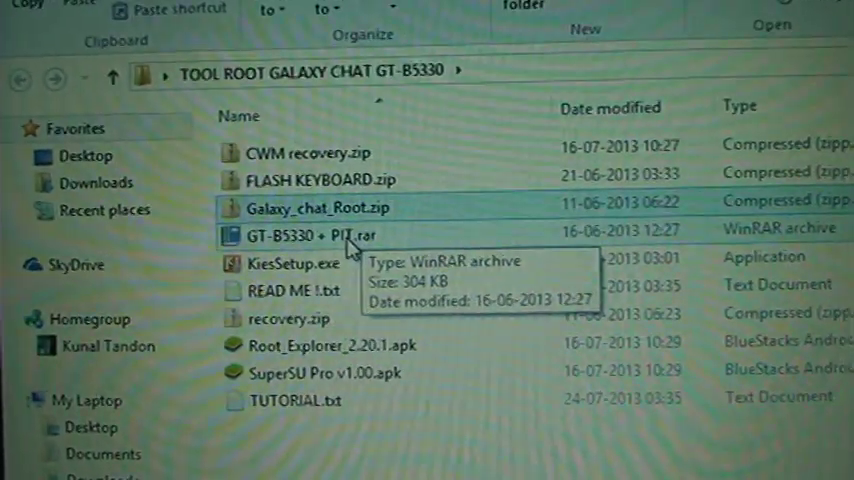
Browse GT-B5330 + PIT.rar in WinRAR into the Odin307 folder and select Odin3 v3.07.exe
{"action": "double_click", "coordinate": [300, 234]}
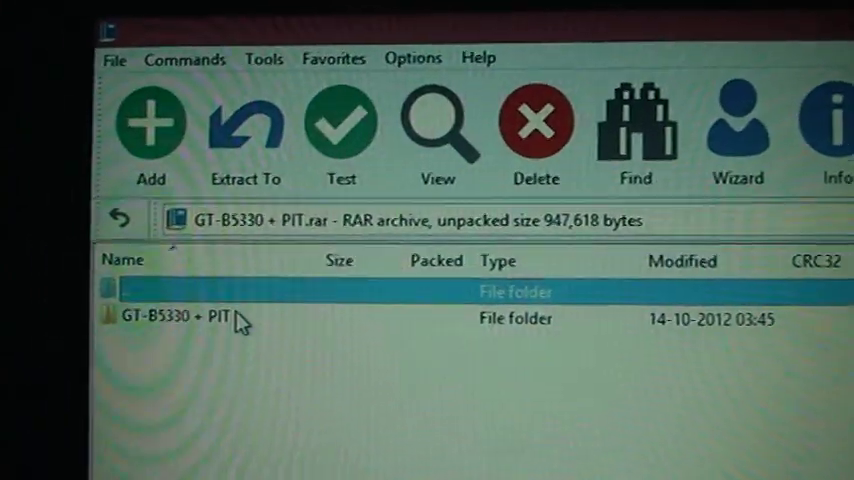
{"action": "double_click", "coordinate": [180, 320]}
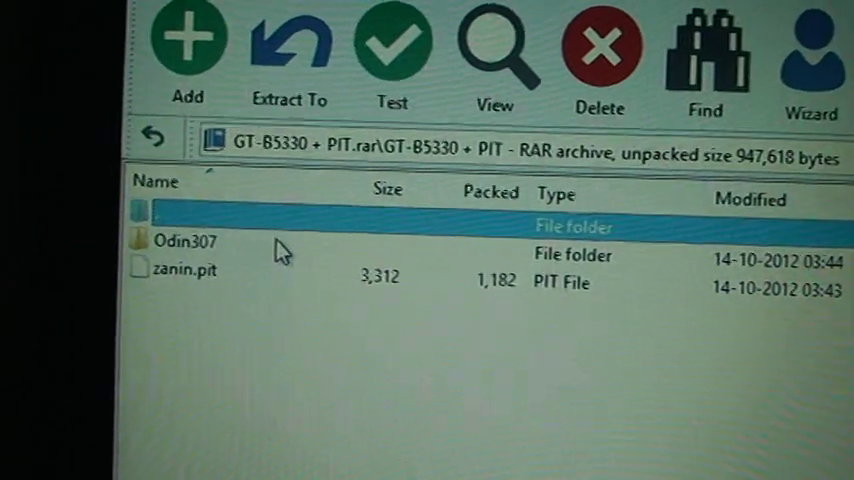
{"action": "double_click", "coordinate": [184, 240]}
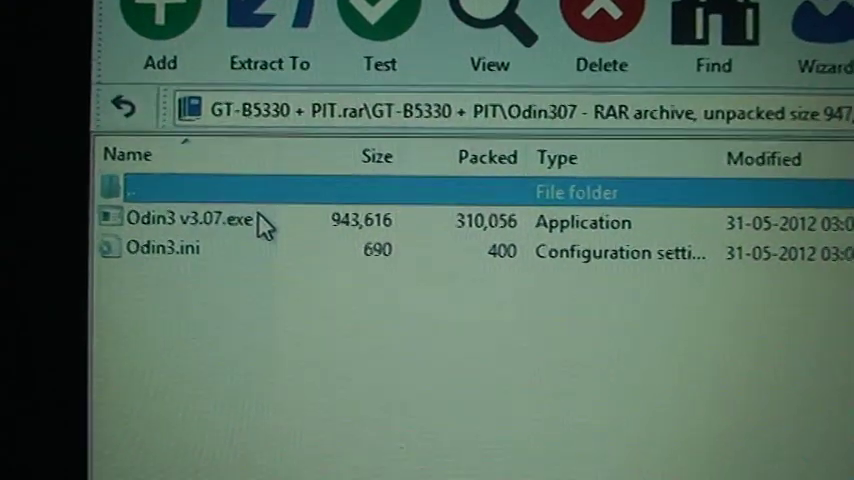
{"action": "left_click", "coordinate": [184, 220]}
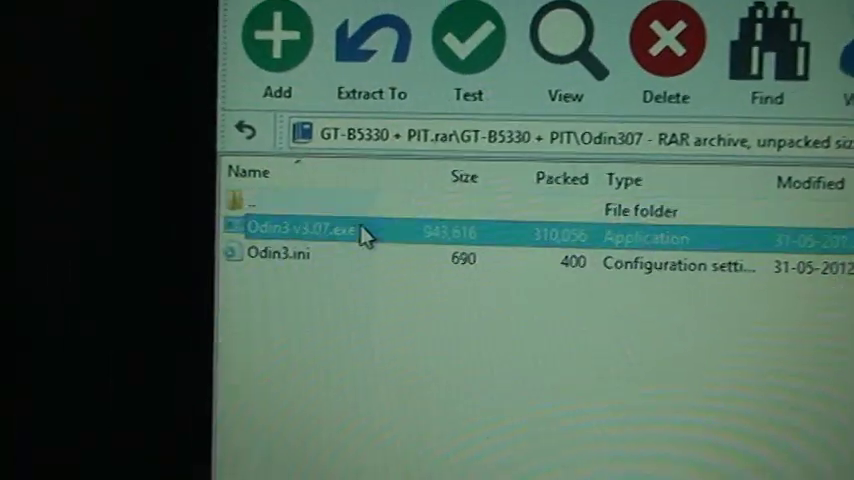
{"action": "double_click", "coordinate": [300, 232]}
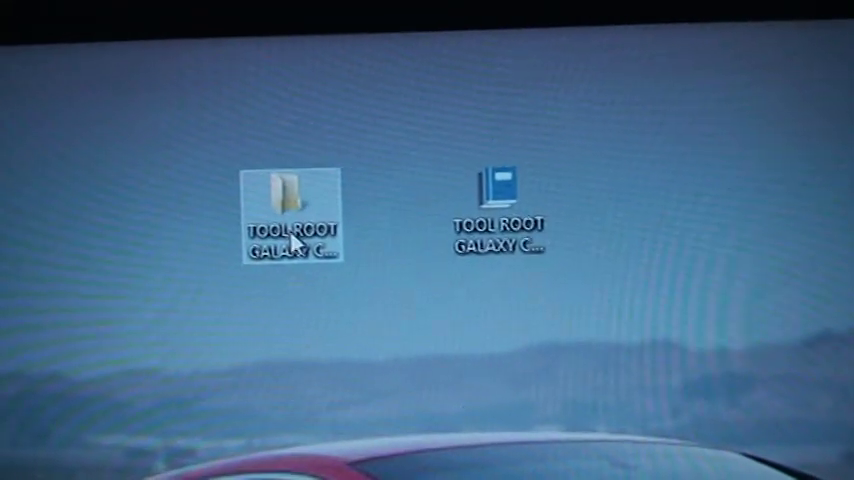
Copy recovery.tar.md5 out of recovery.zip in the toolkit folder
{"action": "double_click", "coordinate": [288, 190]}
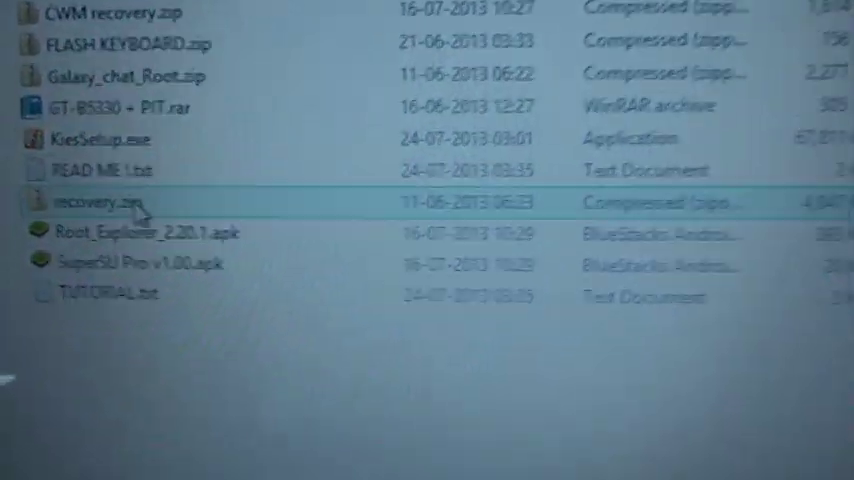
{"action": "right_click", "coordinate": [120, 104]}
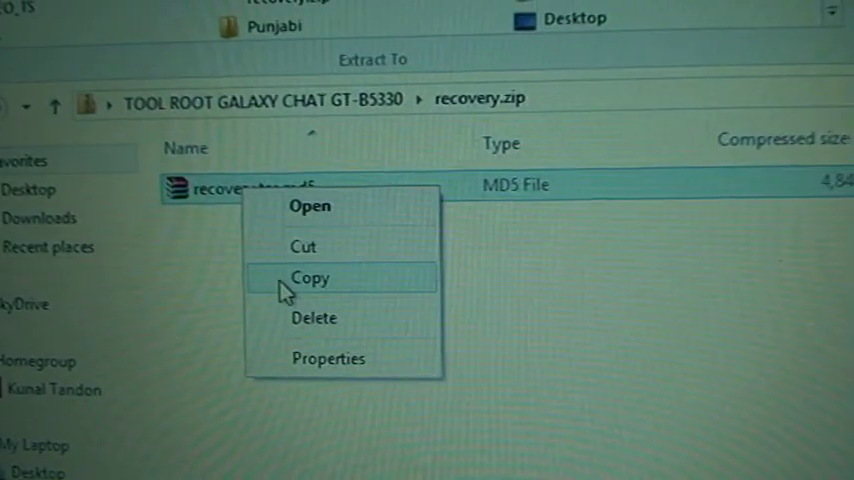
{"action": "left_click", "coordinate": [312, 278]}
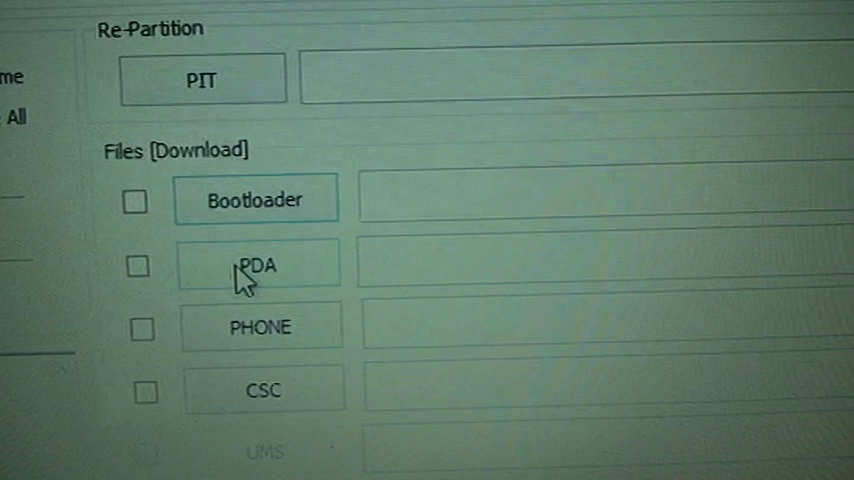
Load recovery.tar.md5 from the Desktop into Odin3's PDA slot
{"action": "left_click", "coordinate": [258, 266]}
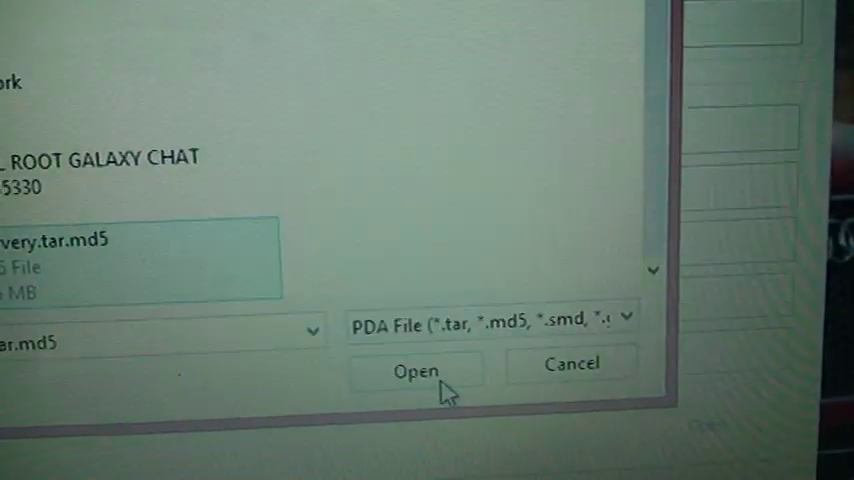
{"action": "left_click", "coordinate": [416, 368]}
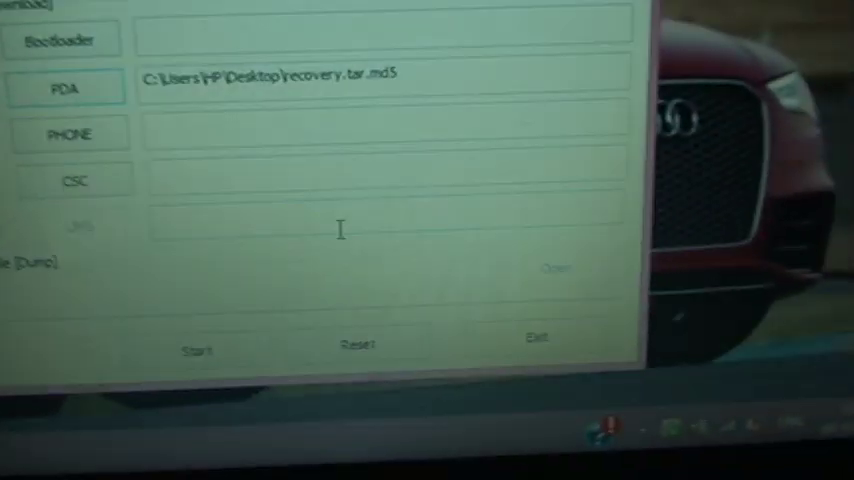